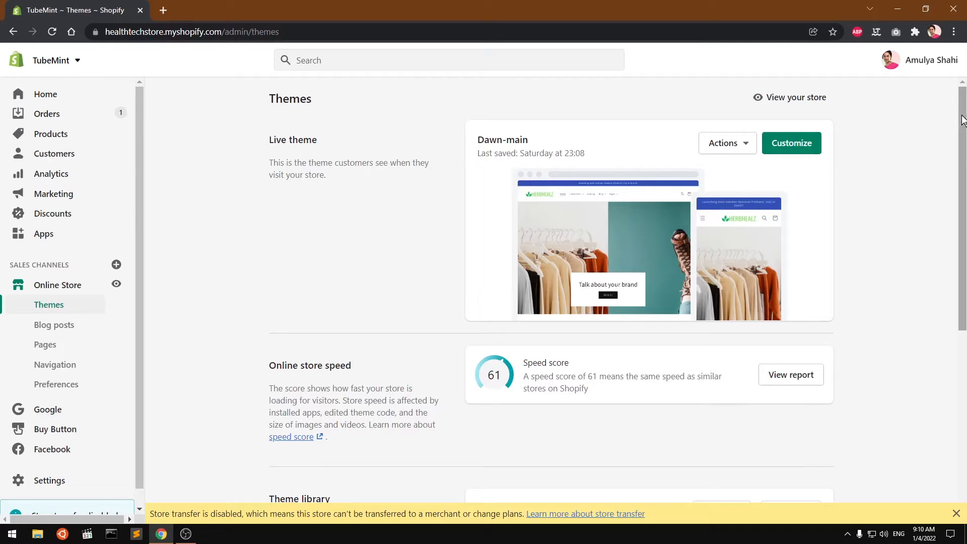
Start customising the live Dawn-main theme.
scroll("down", 3)
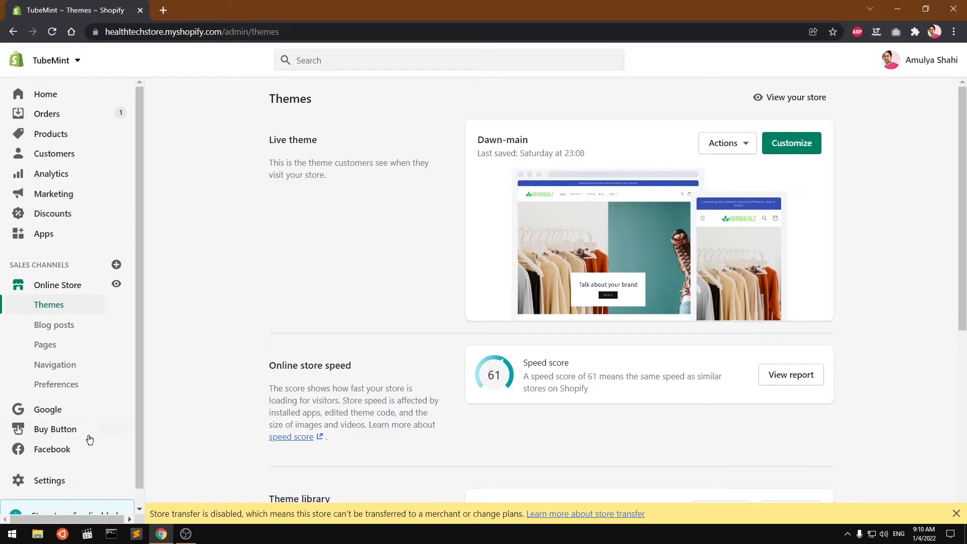
mouse_move(49, 308)
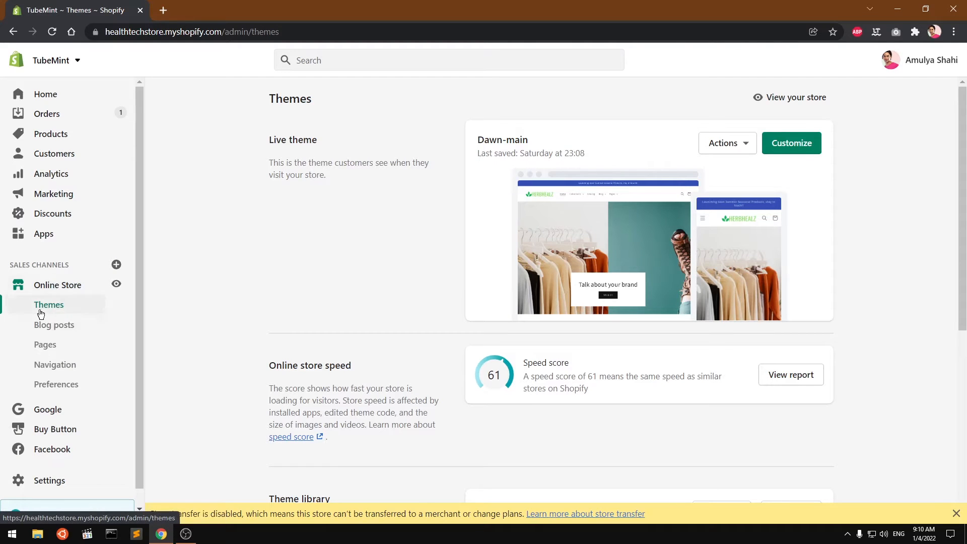
mouse_move(890, 298)
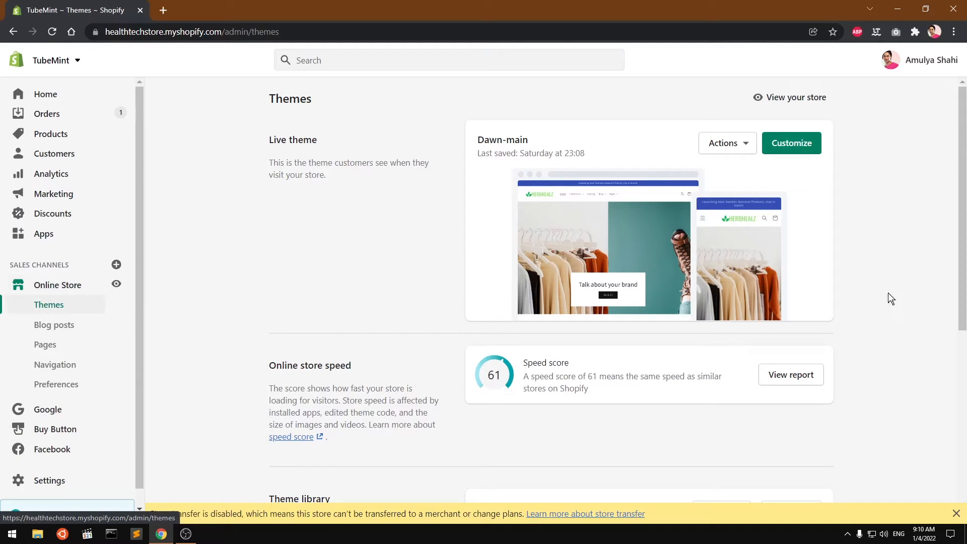
left_click(791, 143)
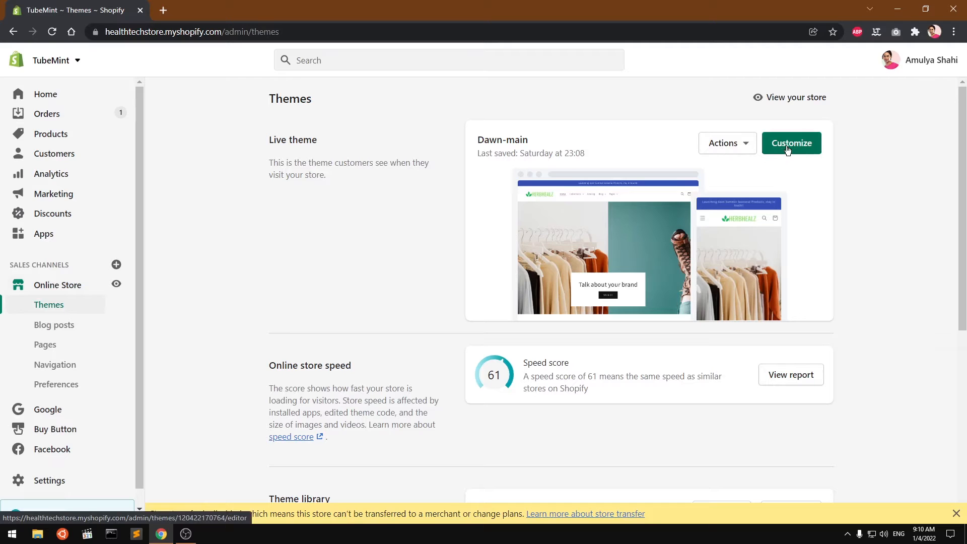
left_click(791, 143)
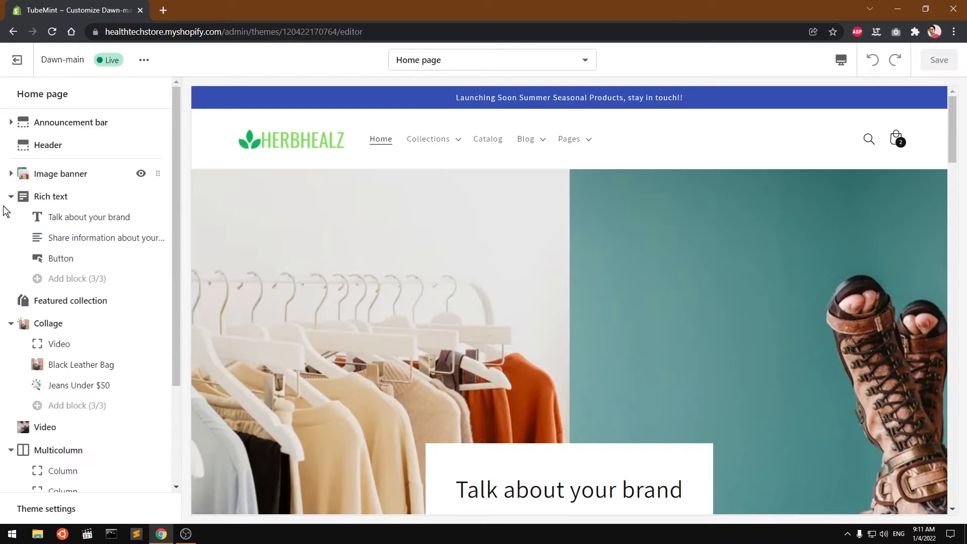
Collapse the Rich text, Collage, Image banner and Multicolumn sections, staying on the Home template.
left_click(10, 196)
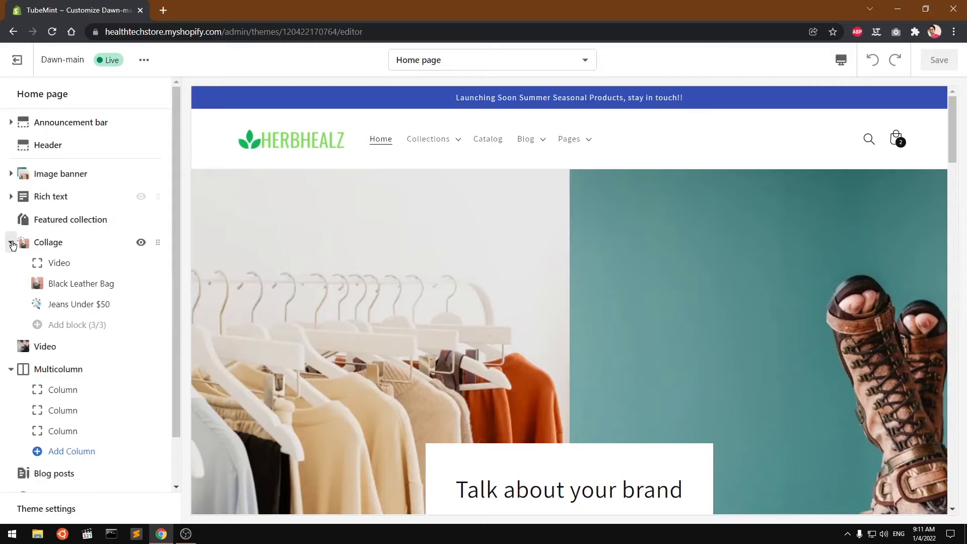
left_click(11, 242)
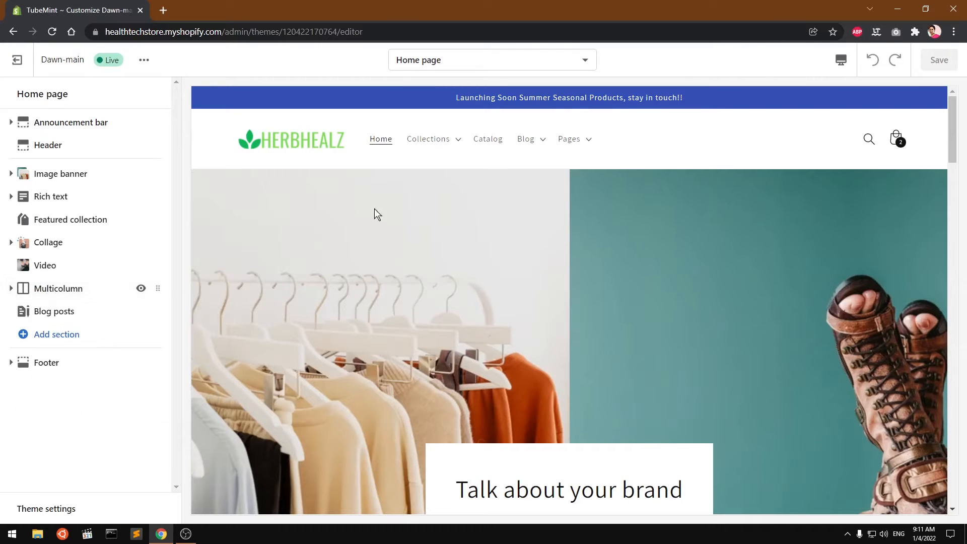
left_click(492, 60)
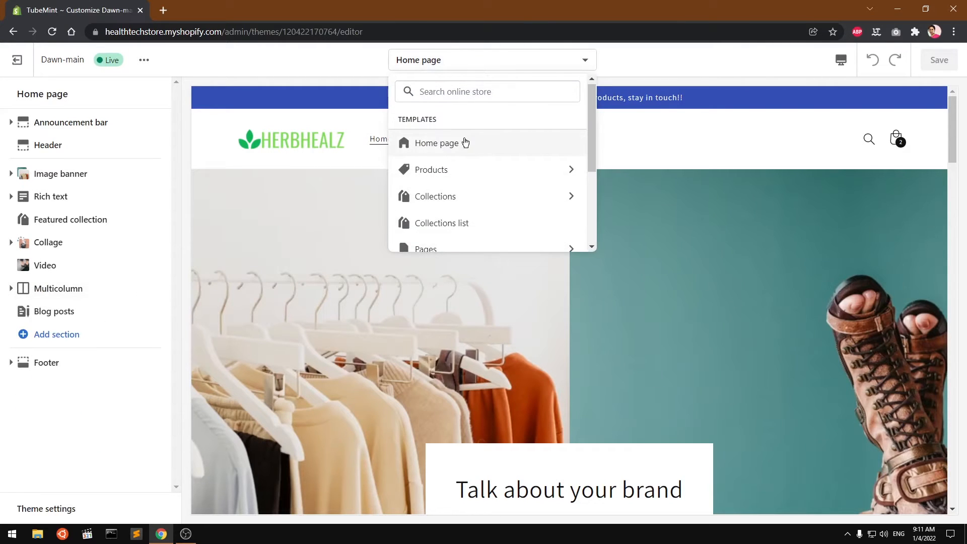
left_click(437, 142)
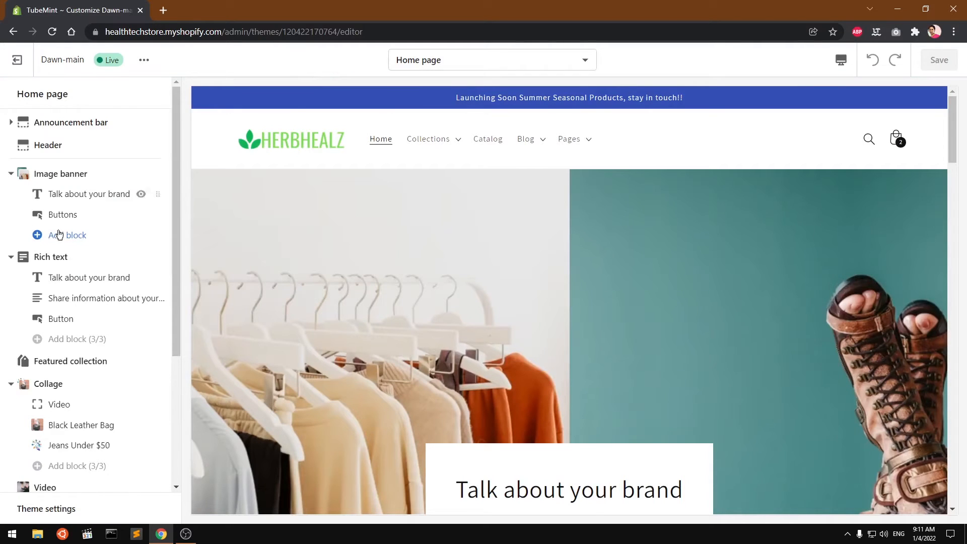
left_click(11, 173)
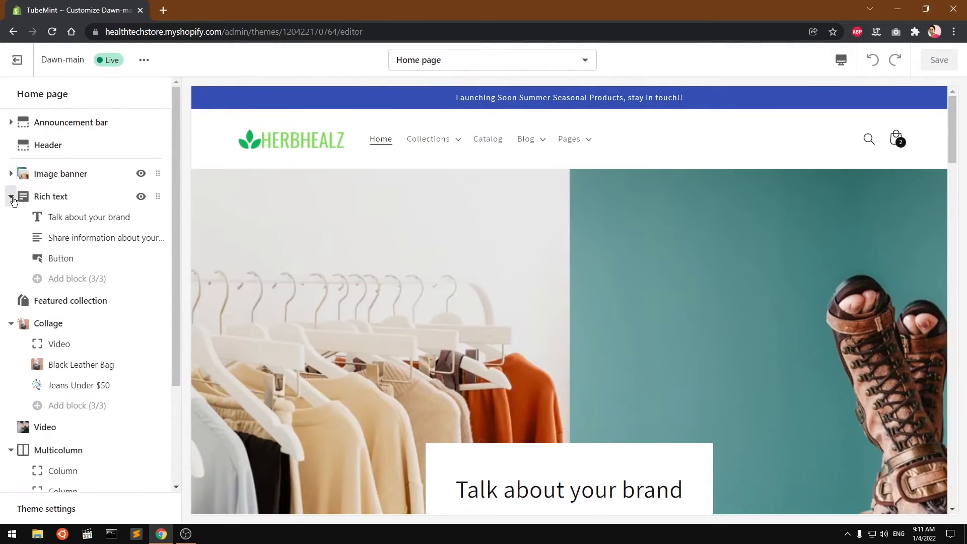
left_click(11, 196)
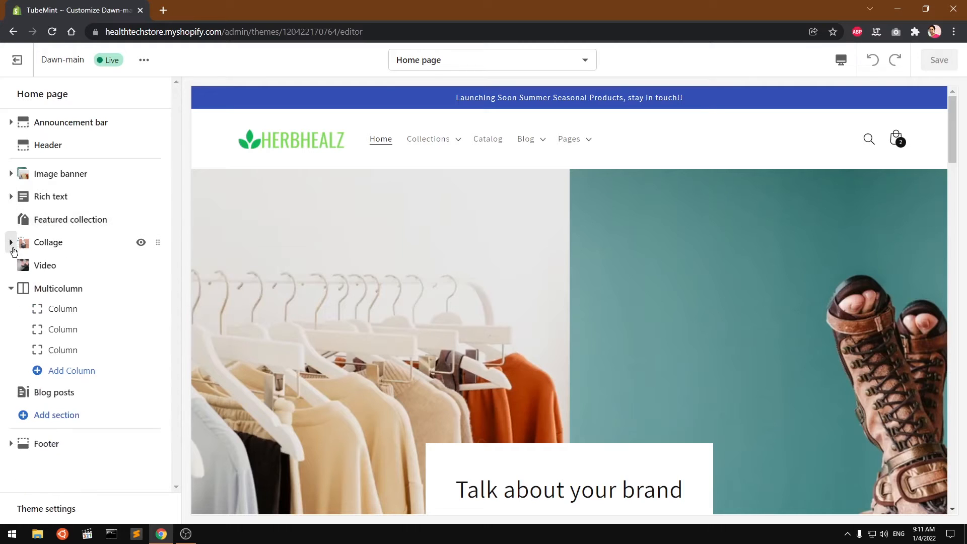
left_click(11, 288)
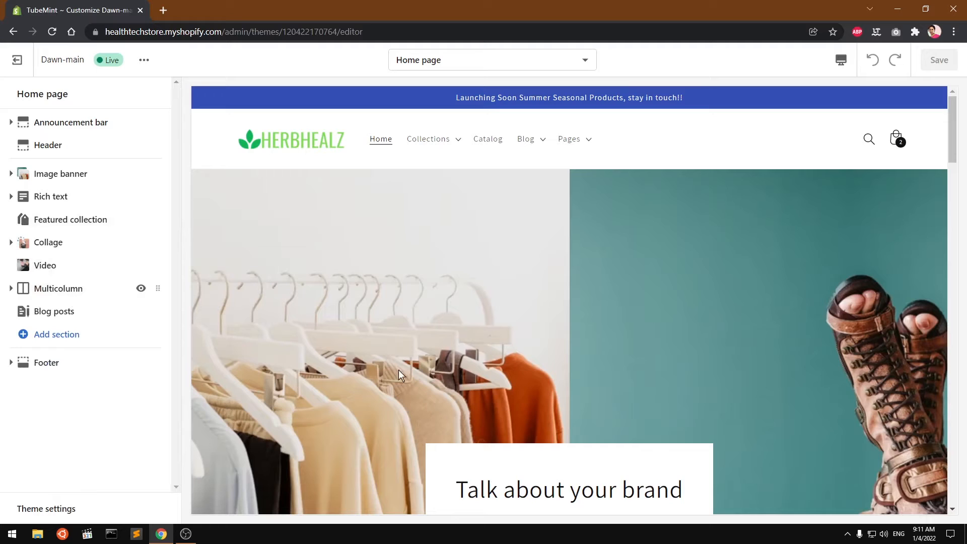
mouse_move(436, 66)
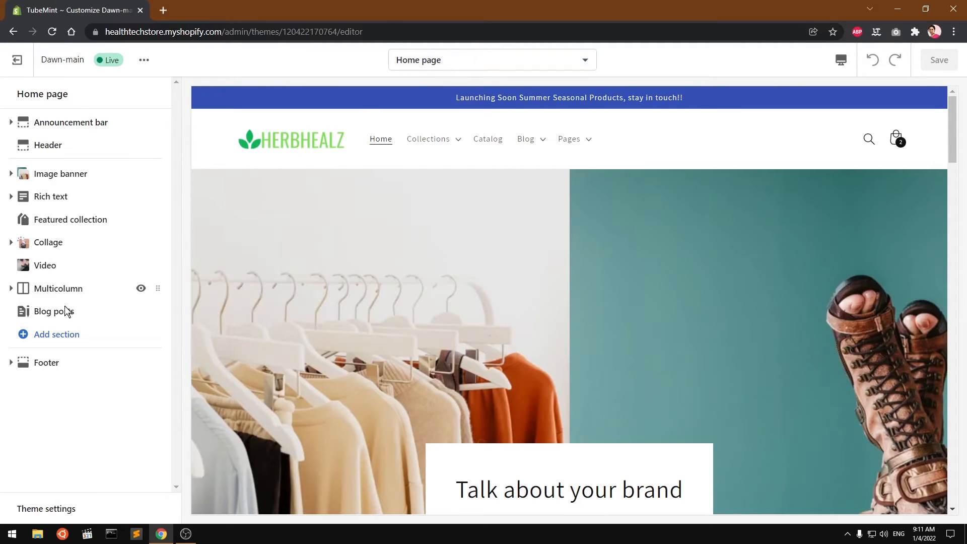
Add a Contact form section from the theme sections list, below Blog posts.
left_click(56, 335)
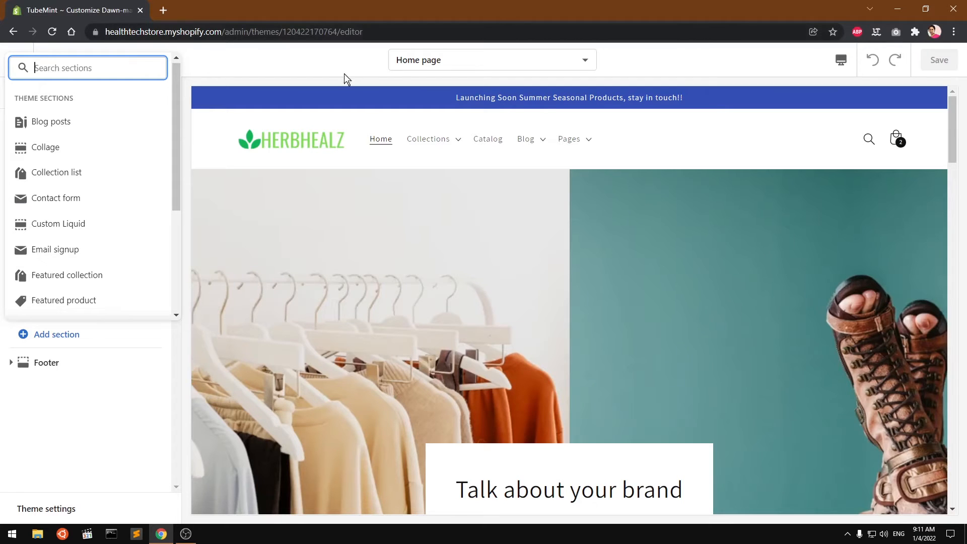
mouse_move(388, 314)
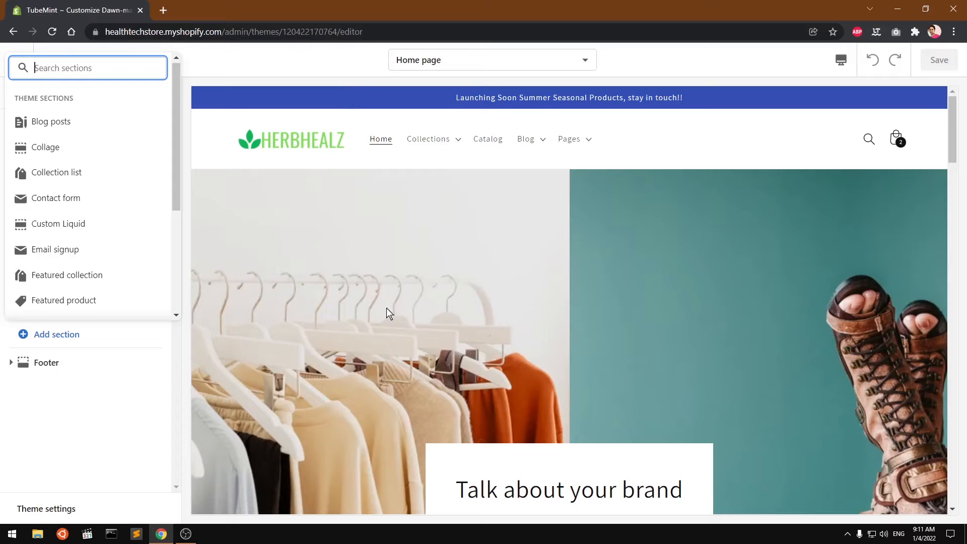
mouse_move(137, 252)
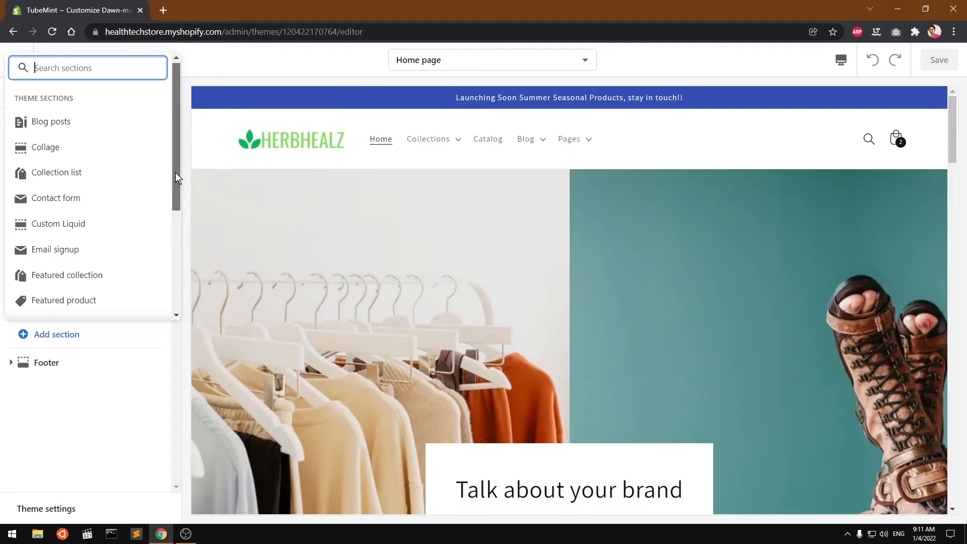
scroll("down", 3)
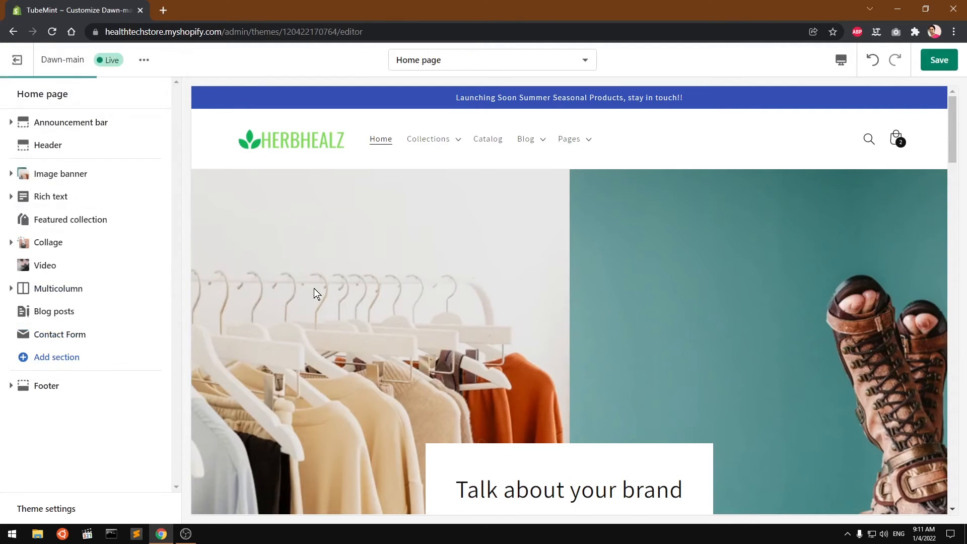
Select the new Contact Form section to preview it and show its settings.
left_click(60, 334)
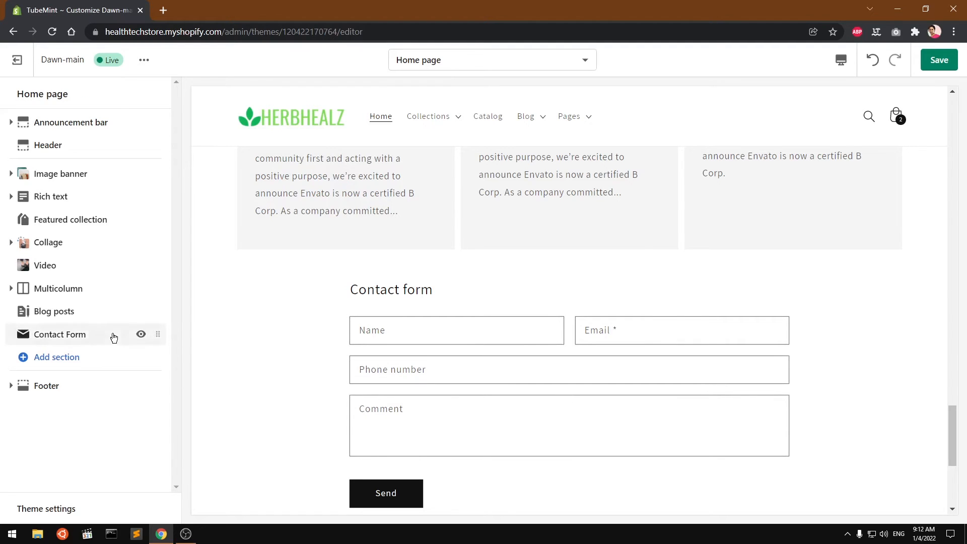
left_click(60, 333)
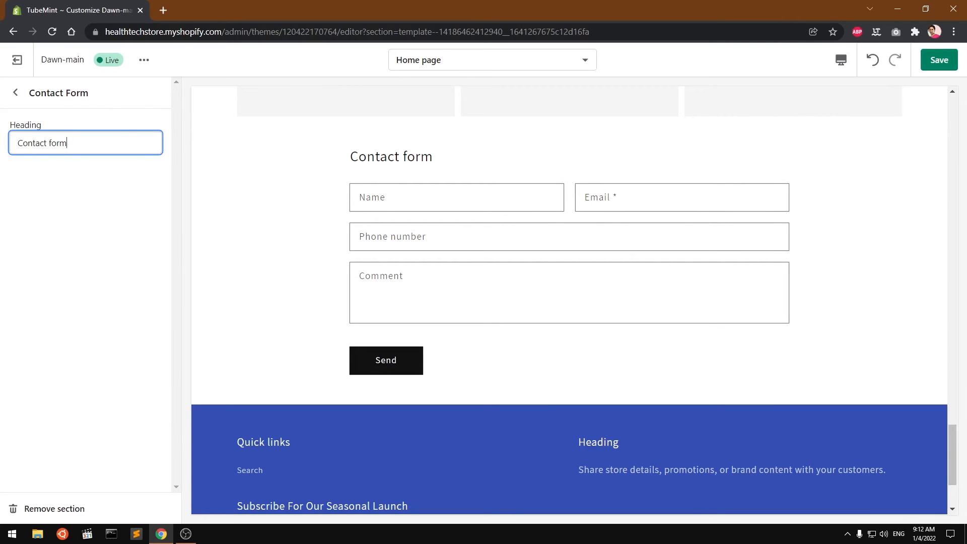
Change the contact form heading to 'Contact Us' and save the home page.
double_click(56, 142)
type("Us")
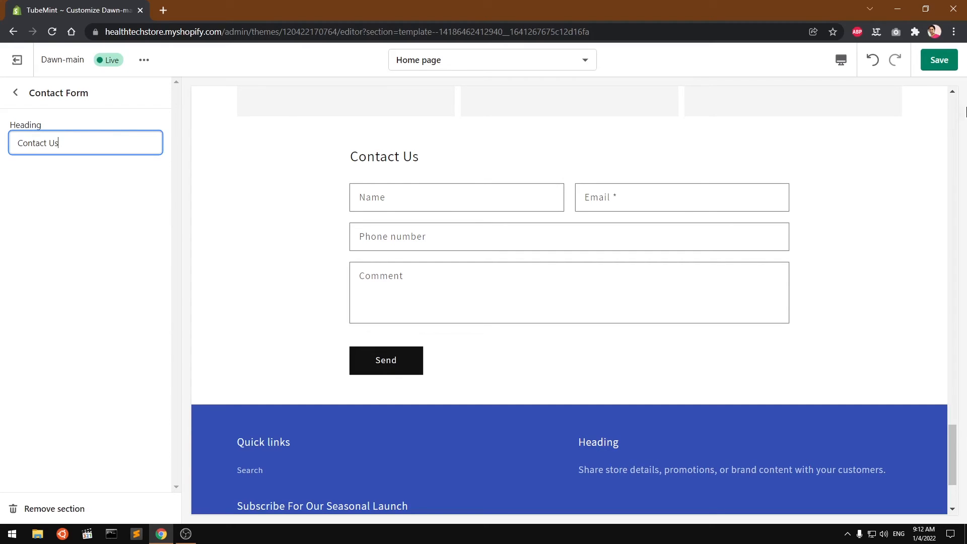
left_click(938, 60)
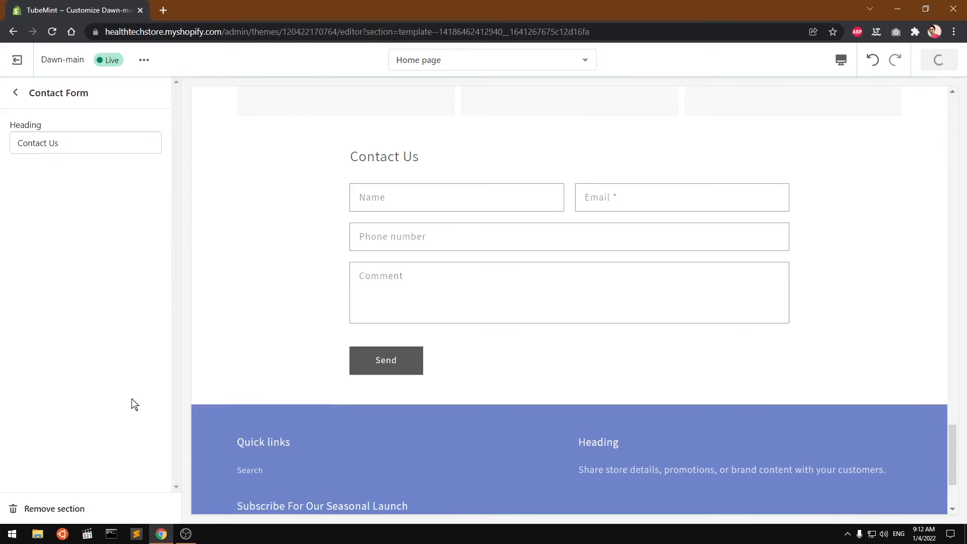
left_click(939, 60)
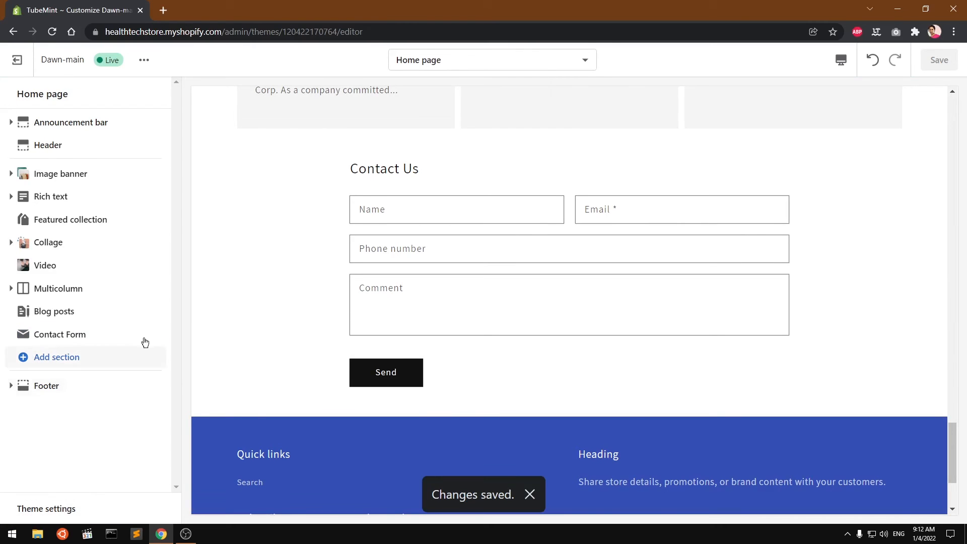
left_click(72, 286)
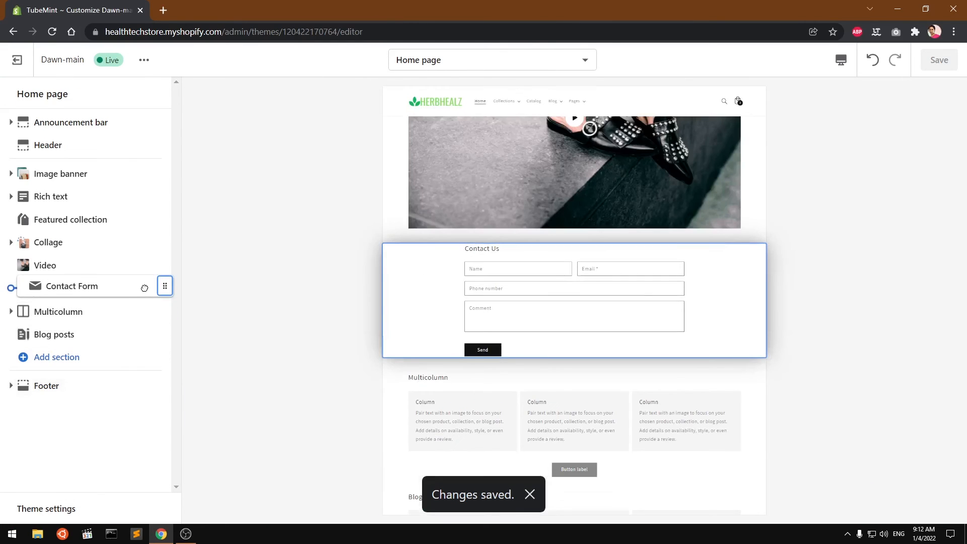
scroll("down", 3)
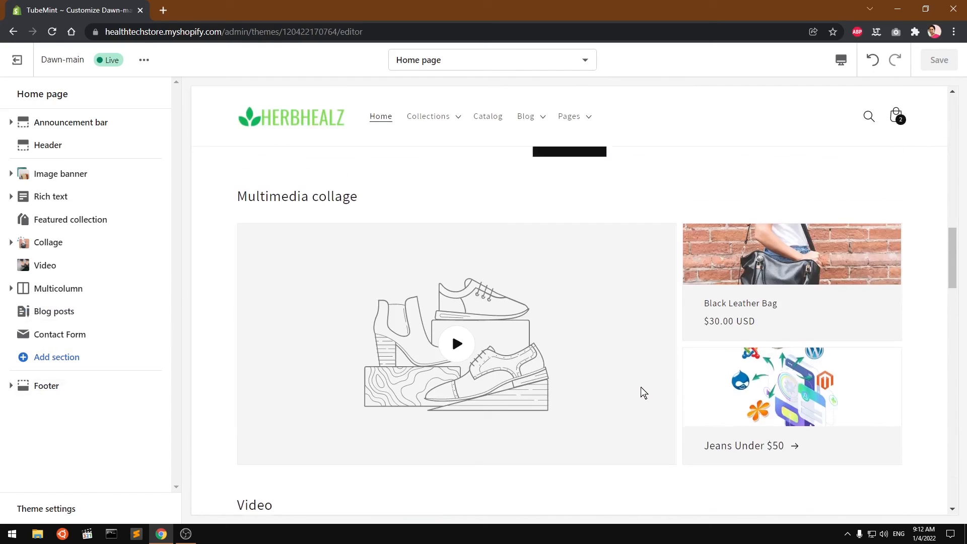
scroll("down", 3)
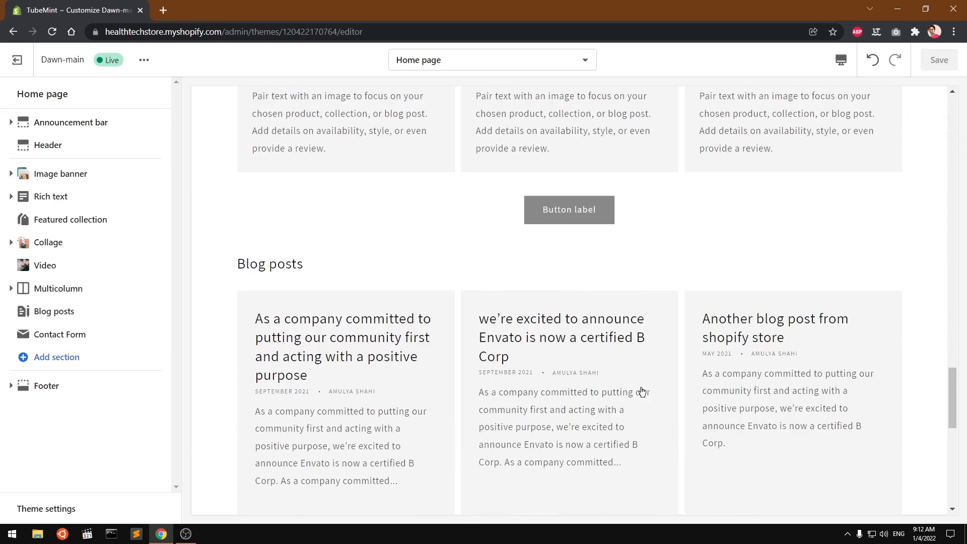
scroll("down", 3)
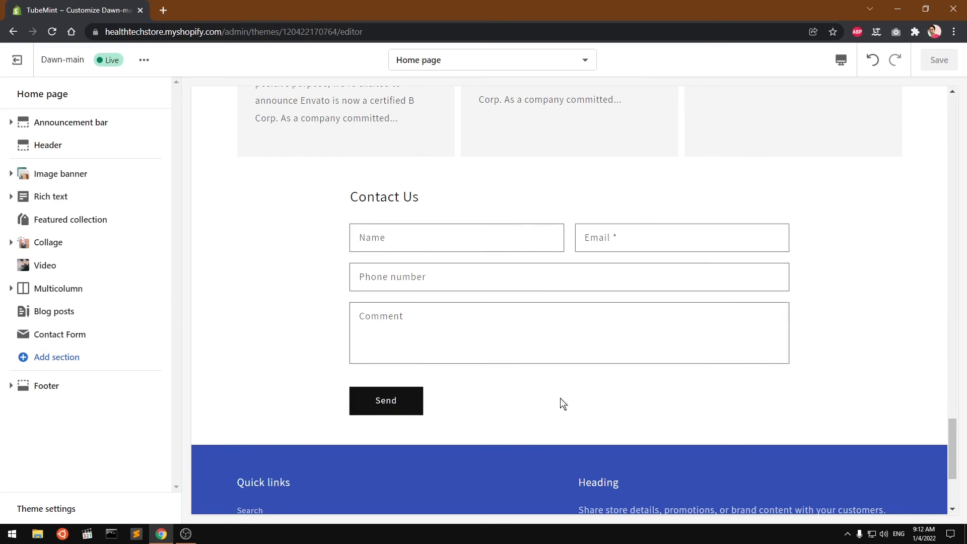
mouse_move(541, 417)
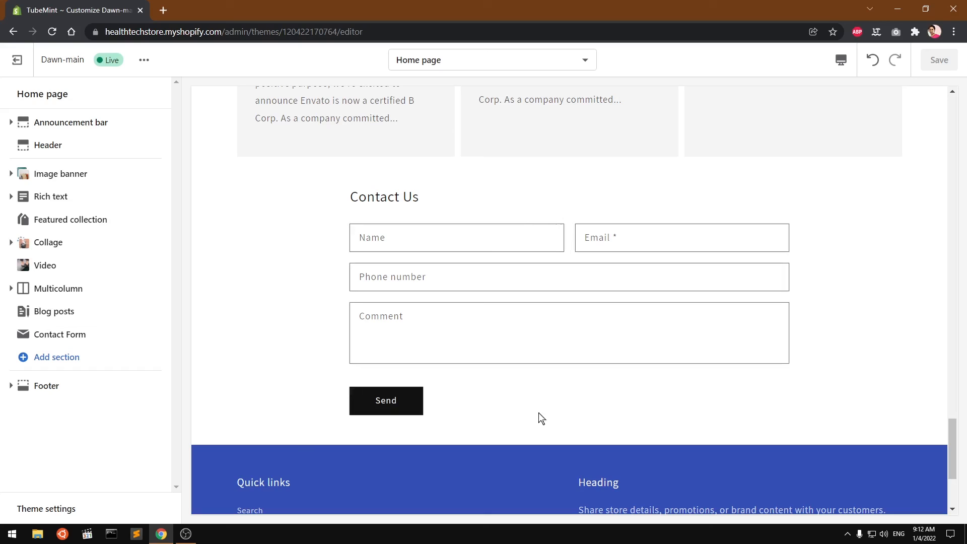